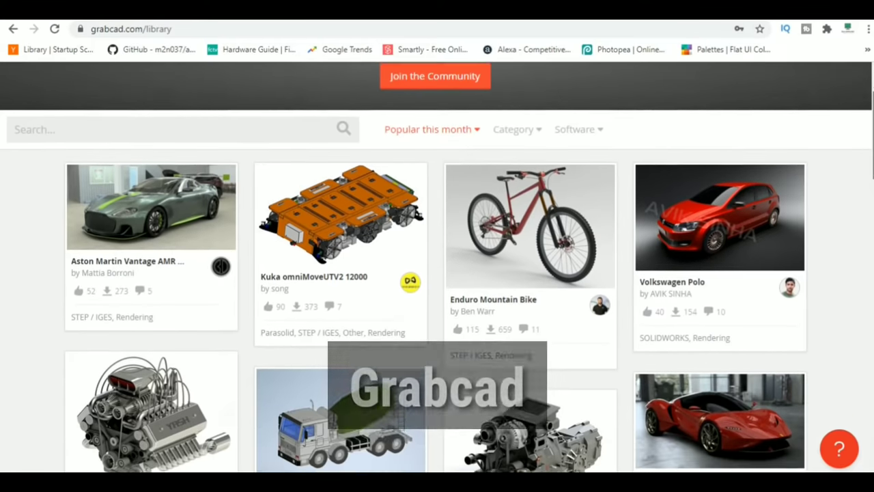
- Browse the GrabCAD library, open the Enduro Mountain Bike model, and view its next rendering
{"action": "scroll", "scroll_direction": "down", "scroll_amount": 3}
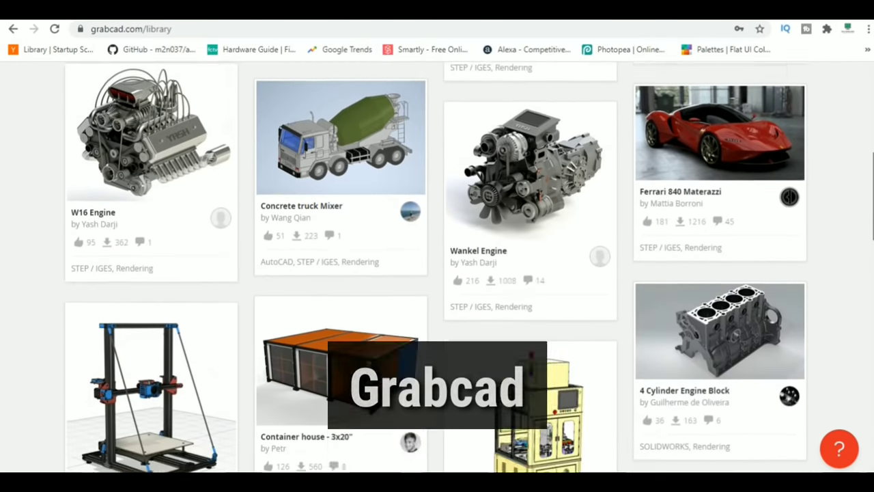
{"action": "scroll", "scroll_direction": "down", "scroll_amount": 3}
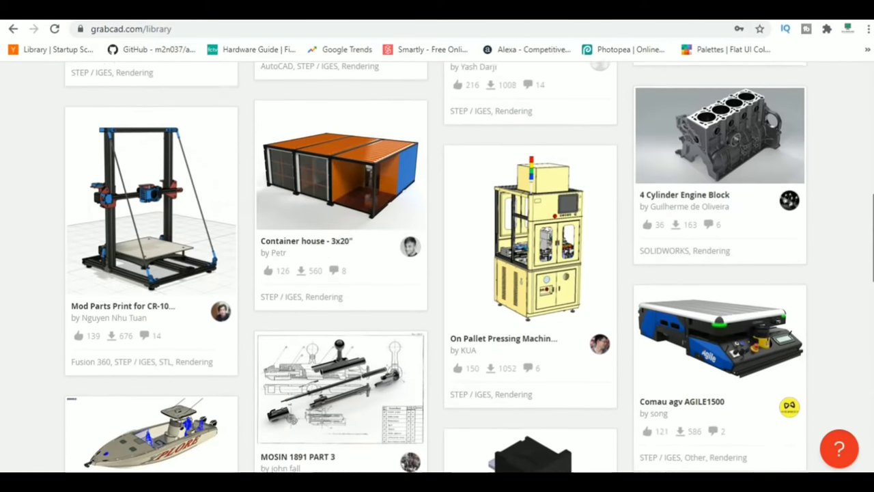
{"action": "scroll", "scroll_direction": "up", "scroll_amount": 3}
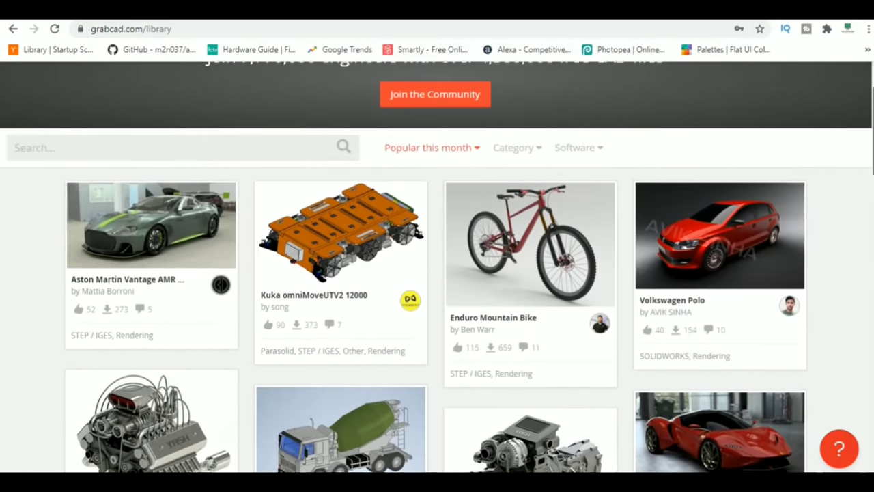
{"action": "left_click", "coordinate": [529, 246]}
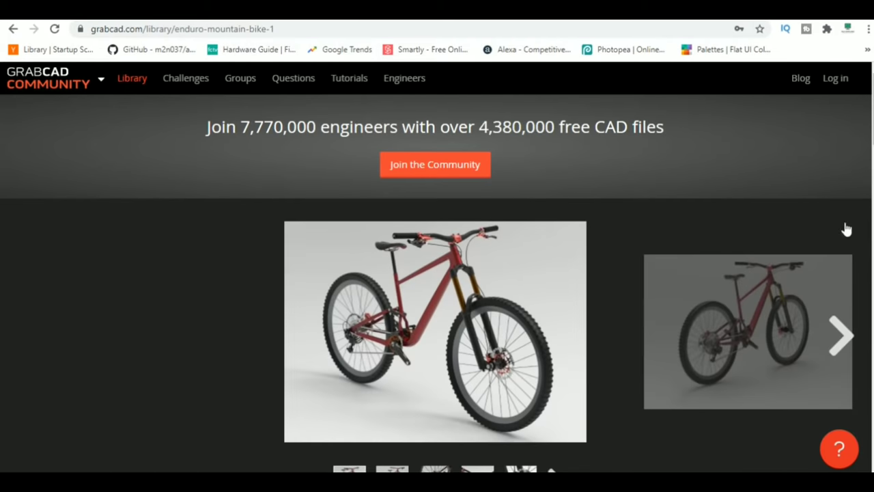
{"action": "left_click", "coordinate": [838, 338]}
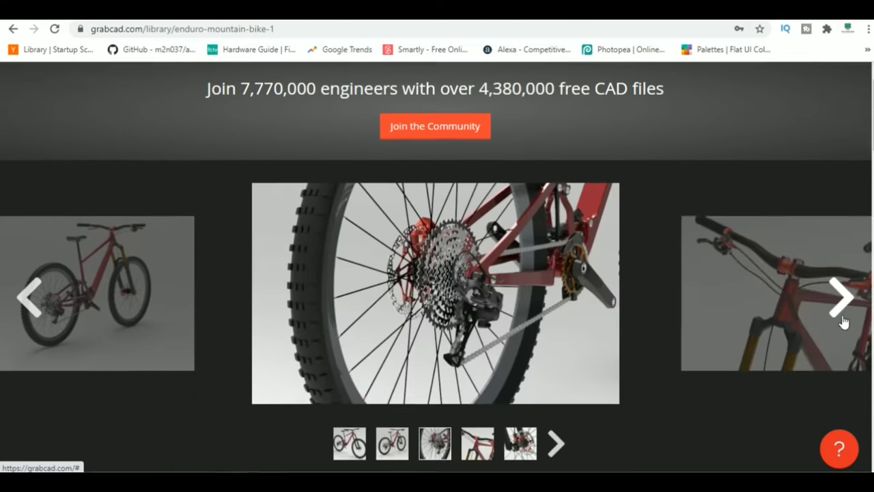
- Scroll down the Enduro Mountain Bike model page and go to GrabCAD Tutorials
{"action": "scroll", "scroll_direction": "down", "scroll_amount": 3}
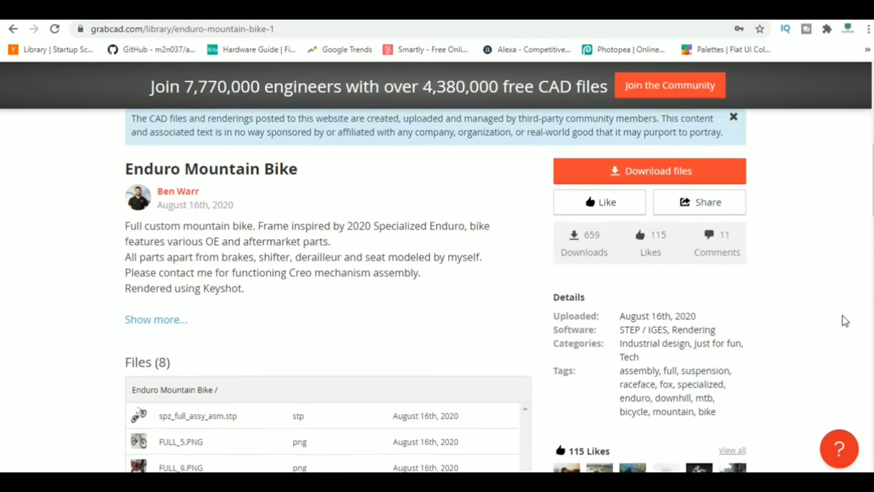
{"action": "scroll", "scroll_direction": "down", "scroll_amount": 3}
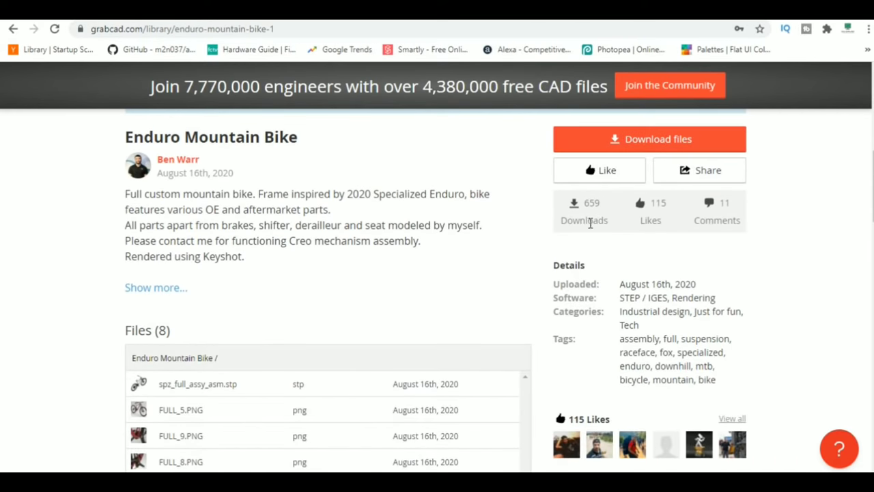
{"action": "scroll", "scroll_direction": "down", "scroll_amount": 3}
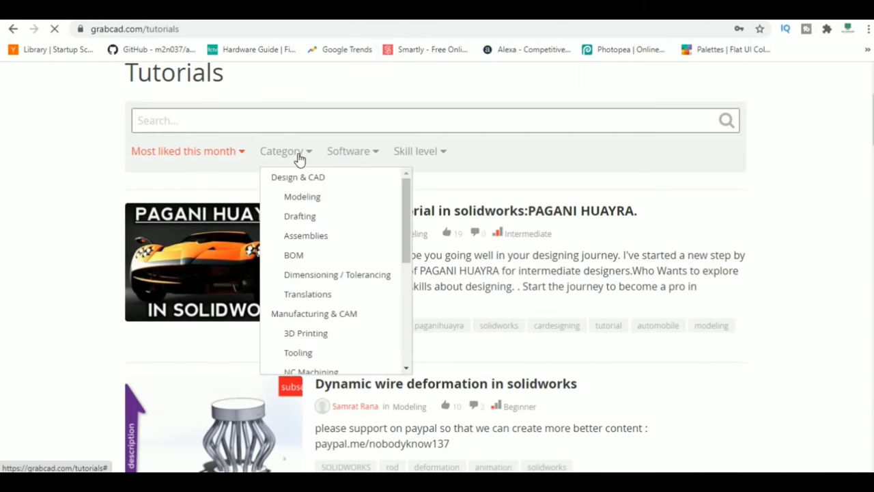
{"action": "left_click", "coordinate": [348, 151]}
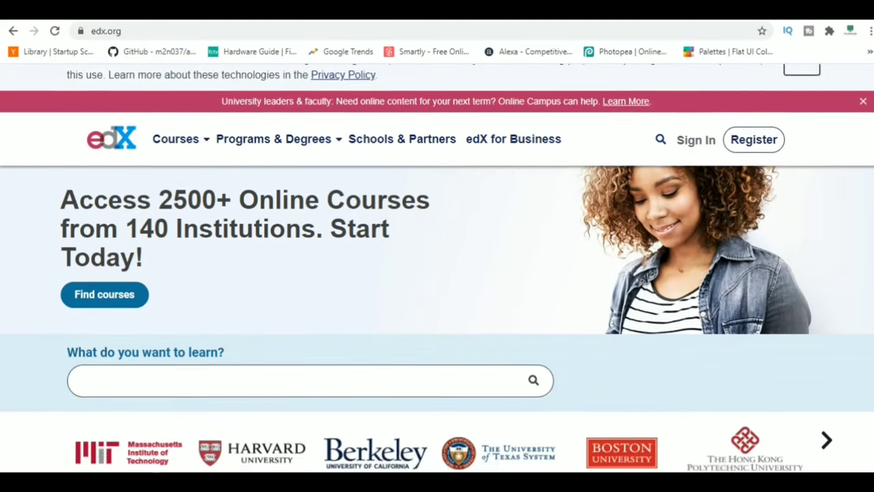
- Open edX's Mechanical Engineering courses and scroll through the Hybrid Vehicles and Python Basics course pages
{"action": "scroll", "scroll_direction": "down", "scroll_amount": 3}
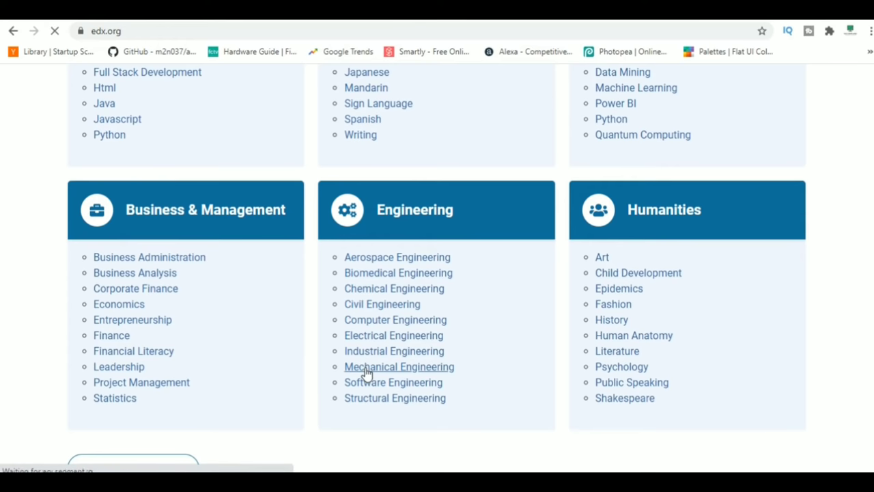
{"action": "left_click", "coordinate": [398, 366]}
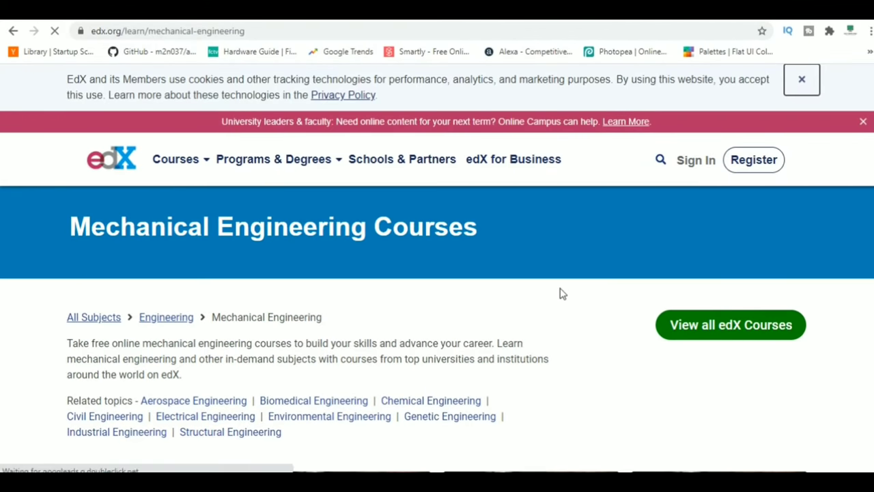
{"action": "scroll", "scroll_direction": "down", "scroll_amount": 3}
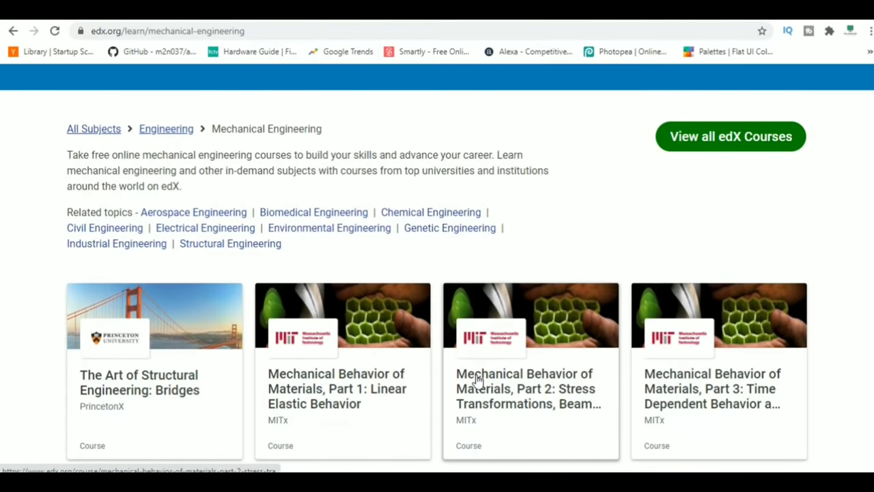
{"action": "scroll", "scroll_direction": "down", "scroll_amount": 3}
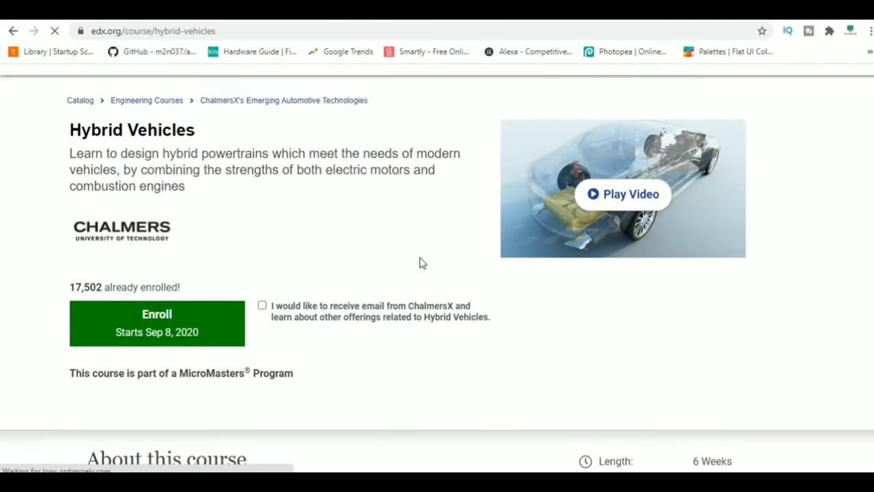
{"action": "scroll", "scroll_direction": "down", "scroll_amount": 3}
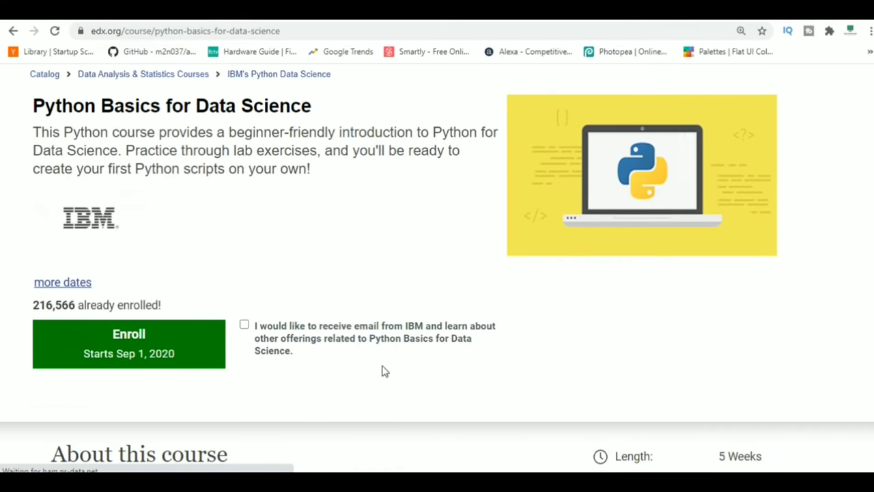
{"action": "scroll", "scroll_direction": "down", "scroll_amount": 3}
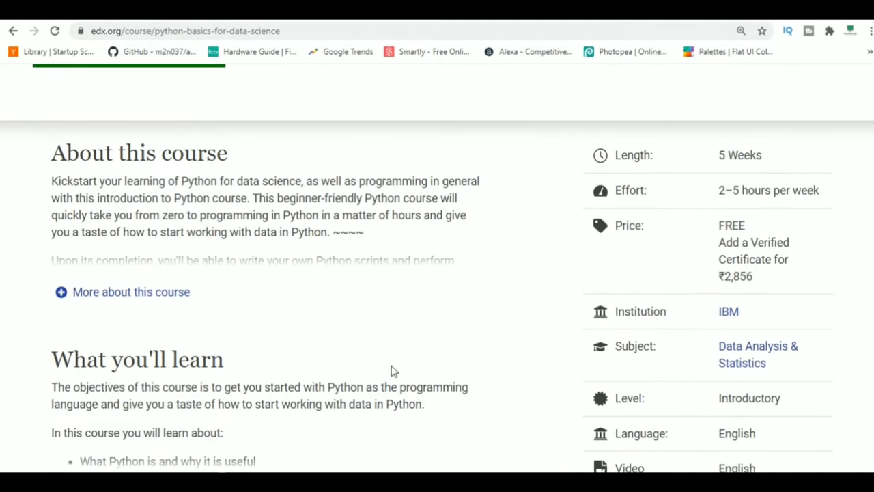
{"action": "scroll", "scroll_direction": "down", "scroll_amount": 3}
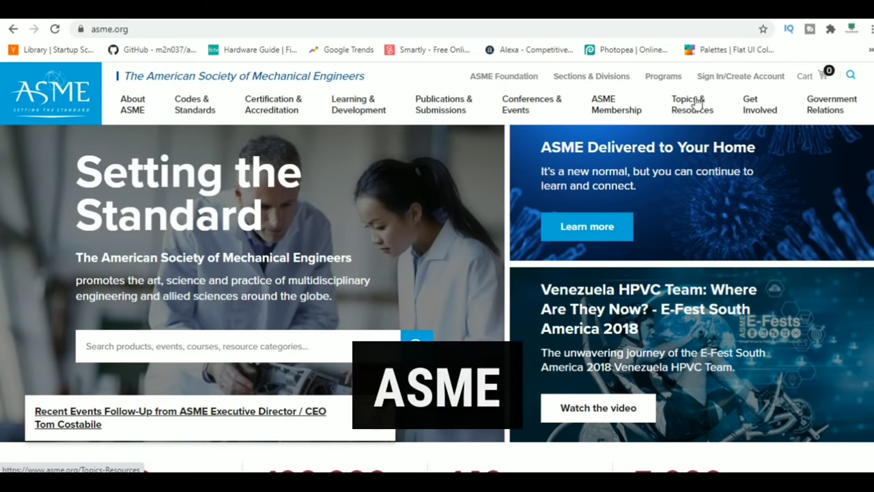
- Scroll ASME's Advanced Manufacturing resources and play 'Design a Machine, Not a Prototype'
{"action": "left_click", "coordinate": [690, 103]}
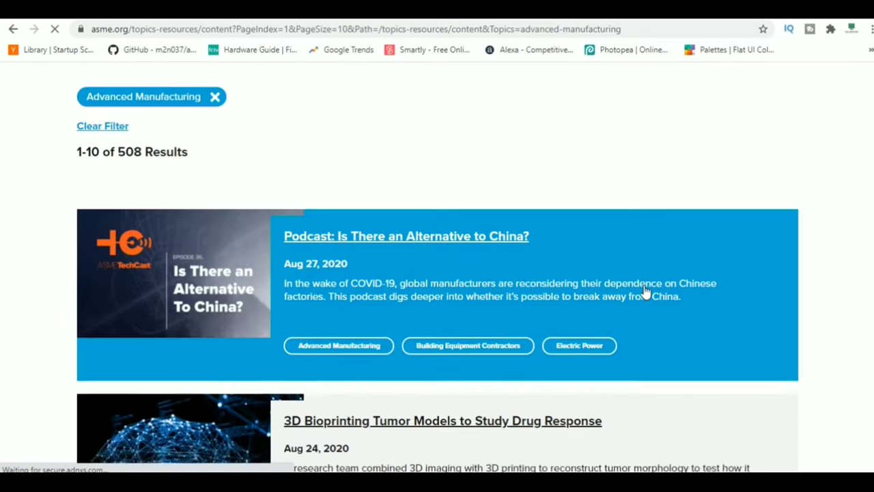
{"action": "scroll", "scroll_direction": "down", "scroll_amount": 3}
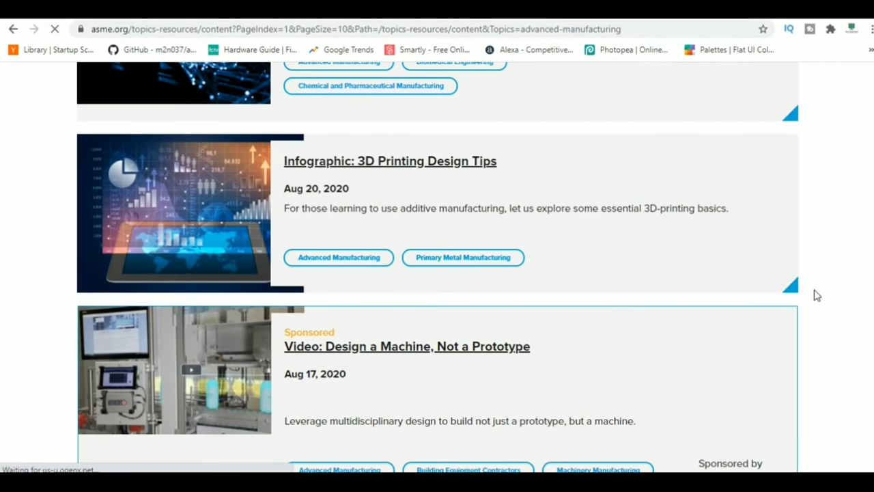
{"action": "scroll", "scroll_direction": "down", "scroll_amount": 3}
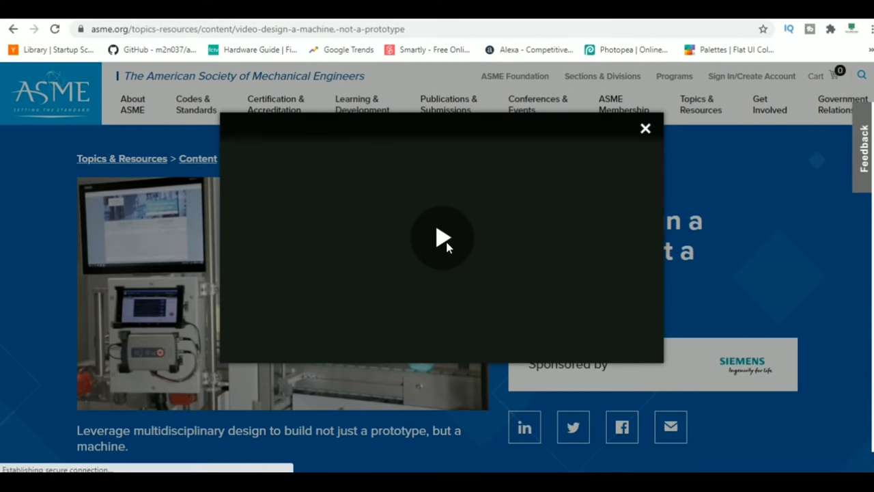
{"action": "left_click", "coordinate": [441, 237]}
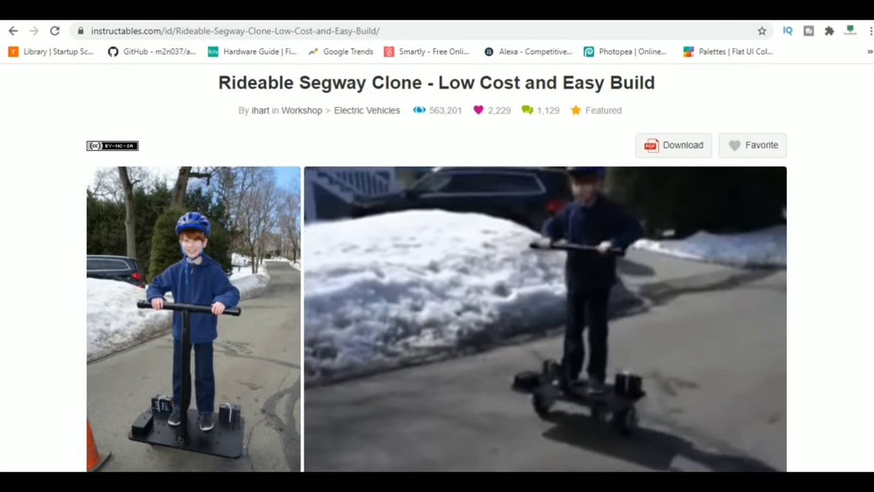
{"action": "scroll", "scroll_direction": "down", "scroll_amount": 3}
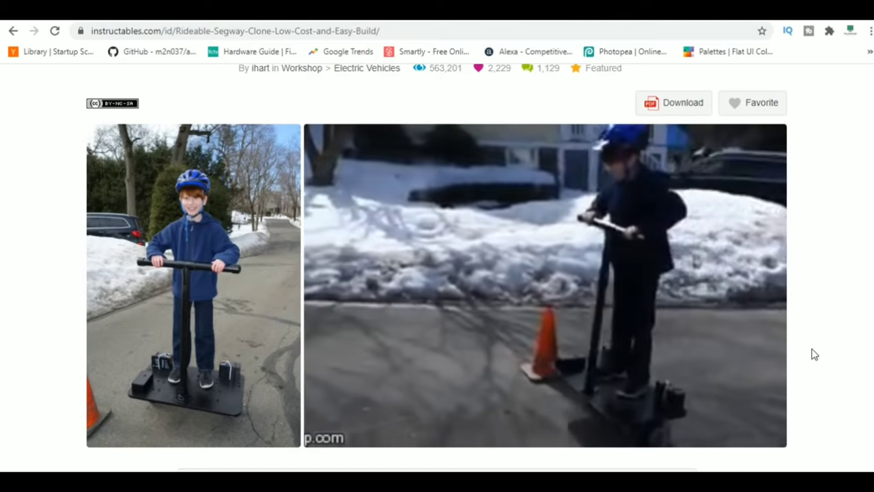
{"action": "scroll", "scroll_direction": "down", "scroll_amount": 3}
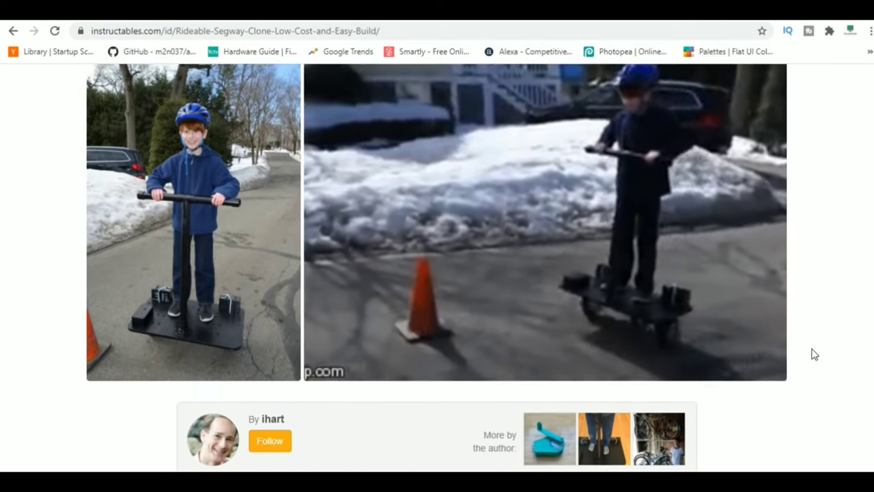
{"action": "scroll", "scroll_direction": "down", "scroll_amount": 3}
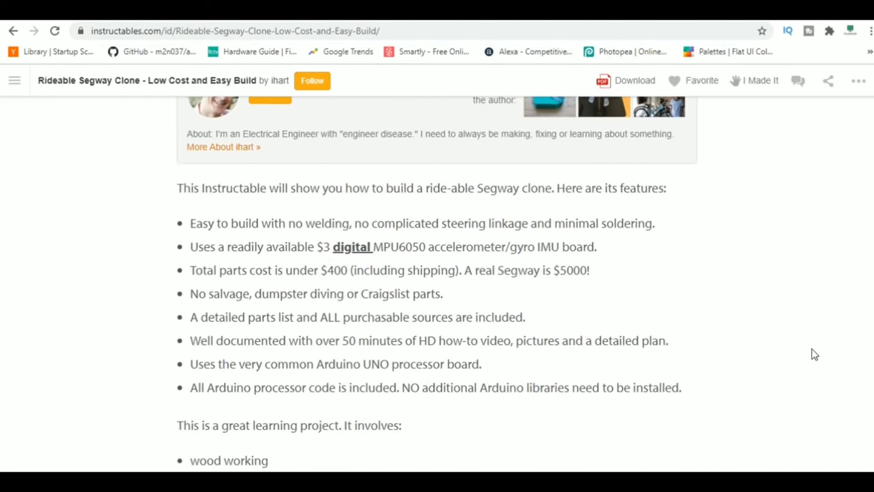
{"action": "scroll", "scroll_direction": "down", "scroll_amount": 3}
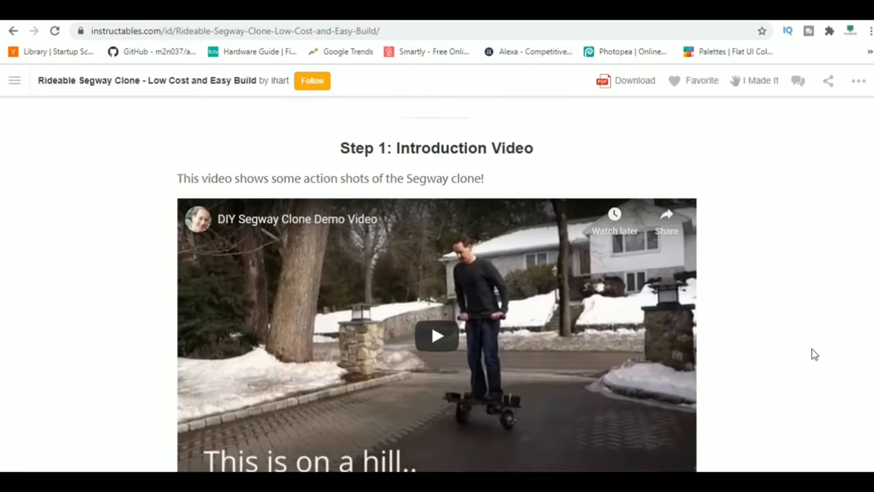
{"action": "scroll", "scroll_direction": "down", "scroll_amount": 3}
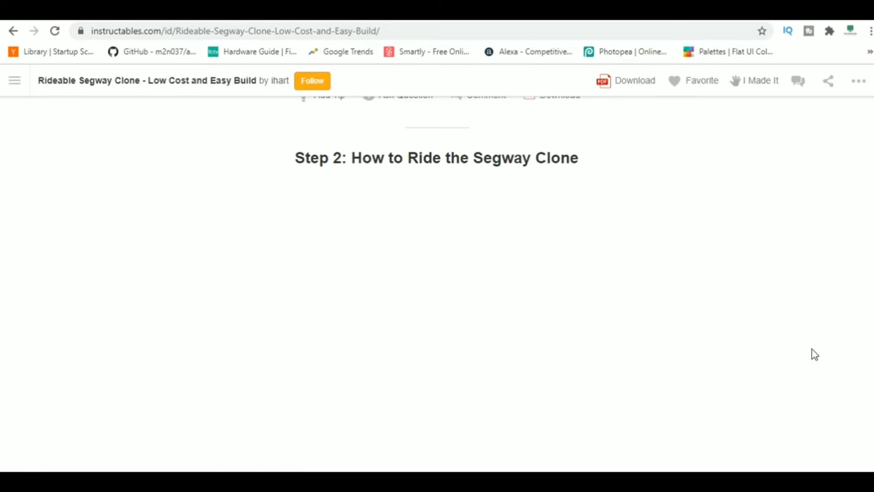
{"action": "scroll", "scroll_direction": "down", "scroll_amount": 3}
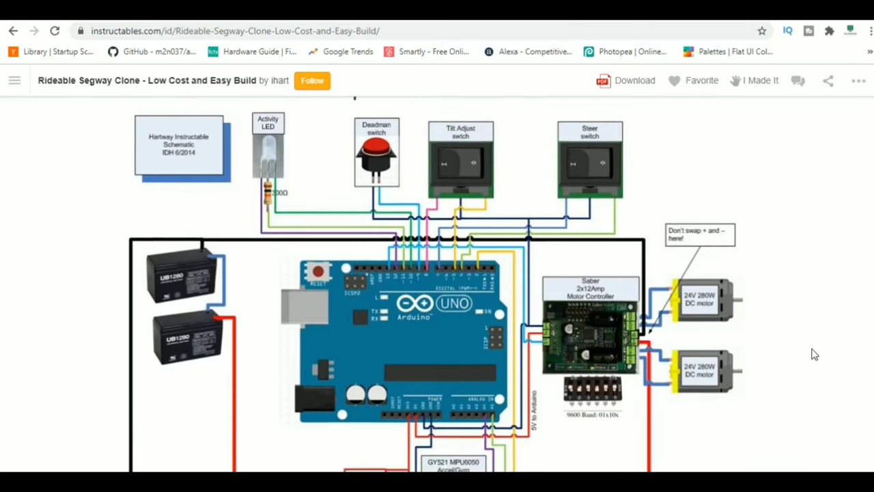
{"action": "scroll", "scroll_direction": "down", "scroll_amount": 3}
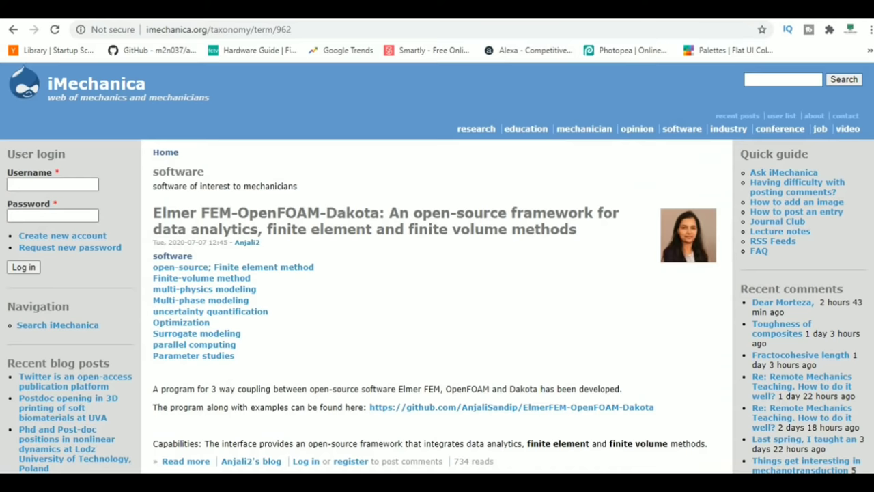
- Scroll iMechanica's software posts, switch to education, and open the Ansys Innovation Courses post
{"action": "scroll", "scroll_direction": "down", "scroll_amount": 3}
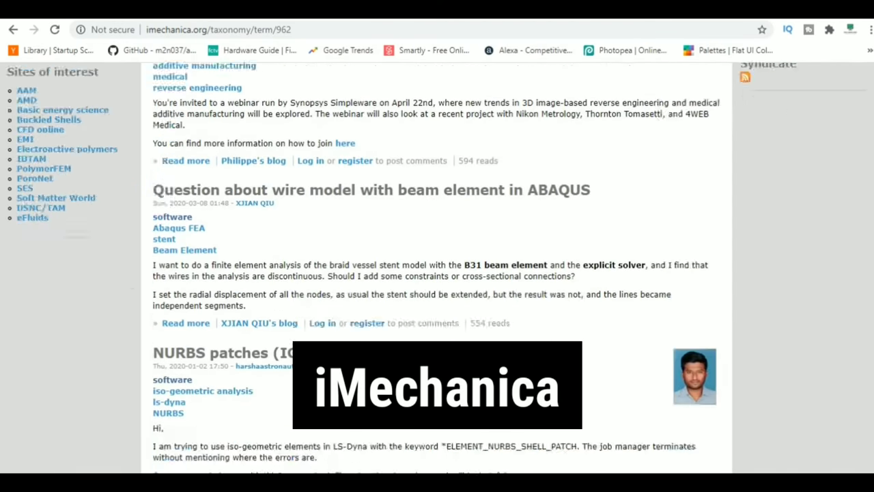
{"action": "scroll", "scroll_direction": "down", "scroll_amount": 3}
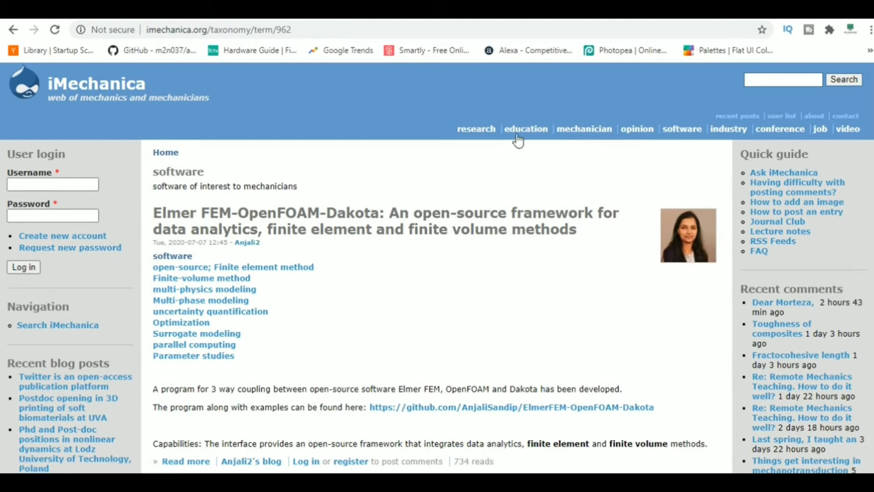
{"action": "left_click", "coordinate": [525, 128]}
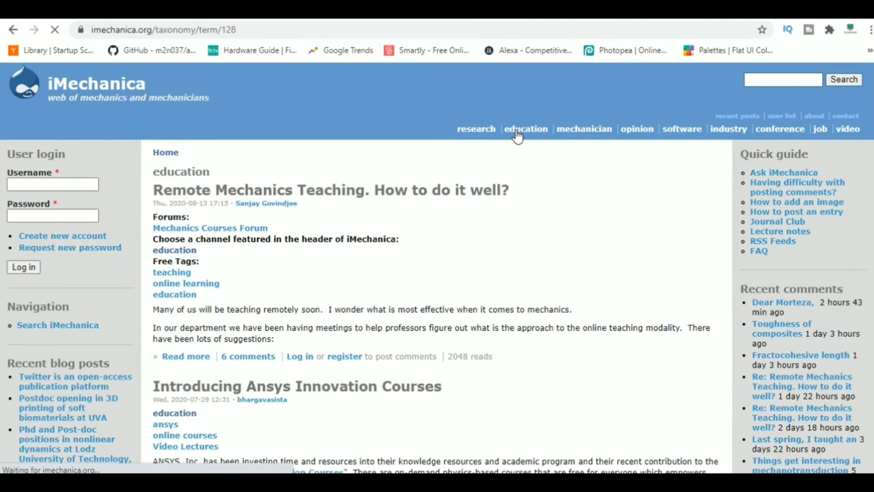
{"action": "scroll", "scroll_direction": "down", "scroll_amount": 3}
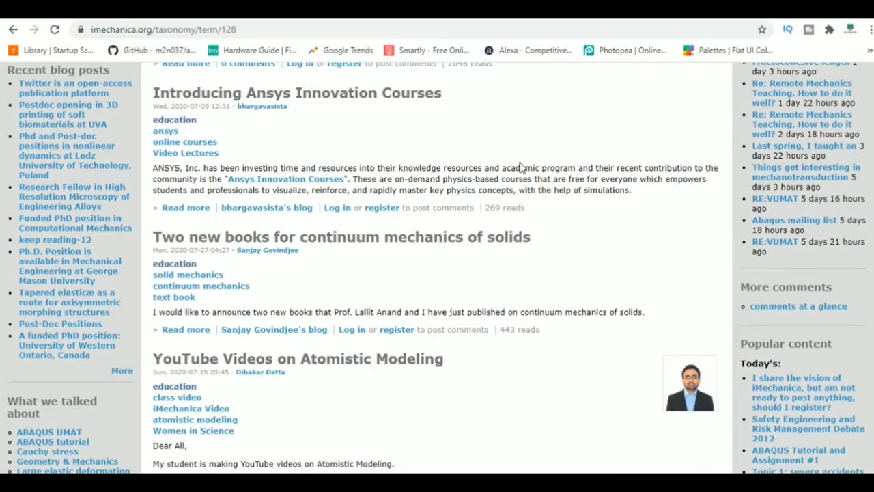
{"action": "scroll", "scroll_direction": "down", "scroll_amount": 3}
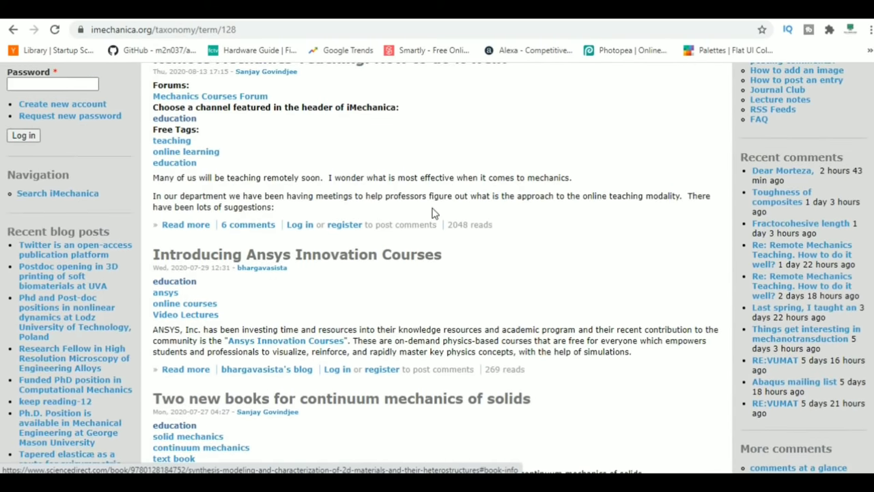
{"action": "left_click", "coordinate": [297, 254]}
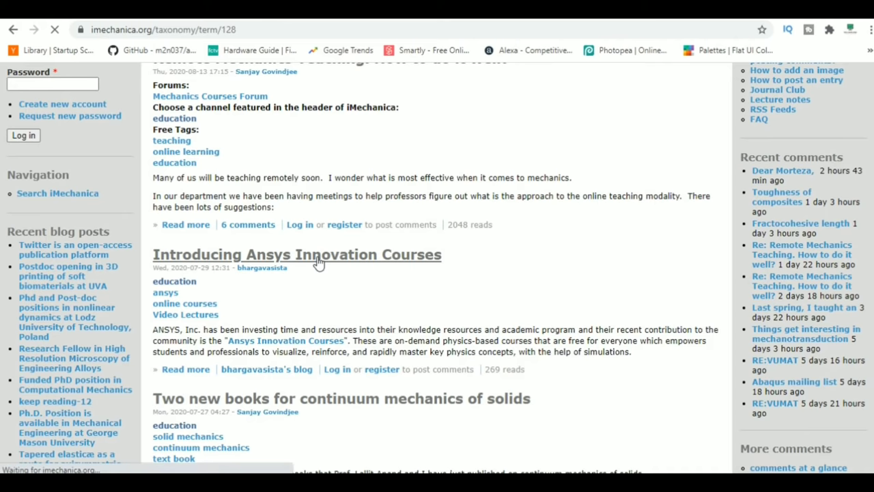
{"action": "left_click", "coordinate": [297, 255]}
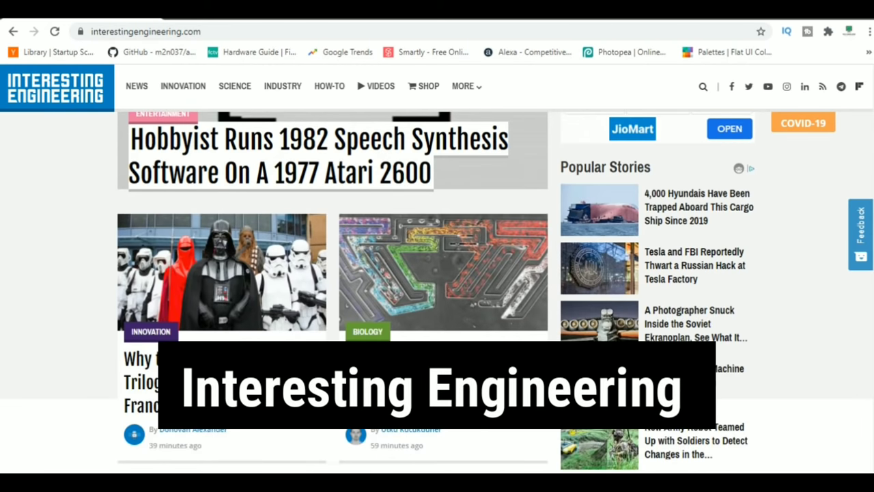
- Browse Interesting Engineering's Innovation section and read the LG air-purifying face mask article
{"action": "scroll", "scroll_direction": "down", "scroll_amount": 3}
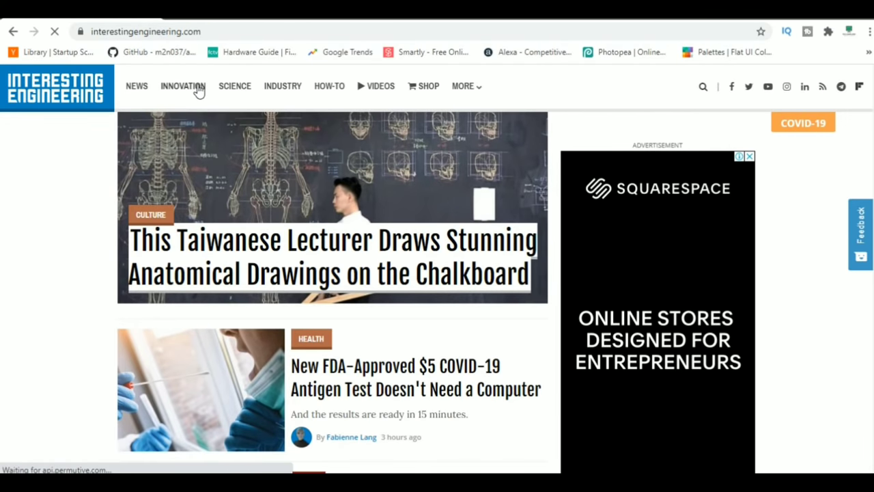
{"action": "left_click", "coordinate": [182, 86]}
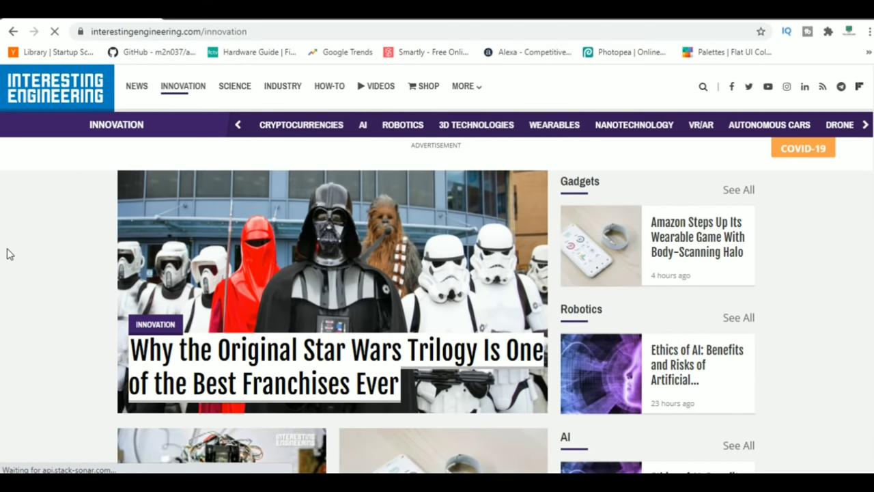
{"action": "scroll", "scroll_direction": "down", "scroll_amount": 3}
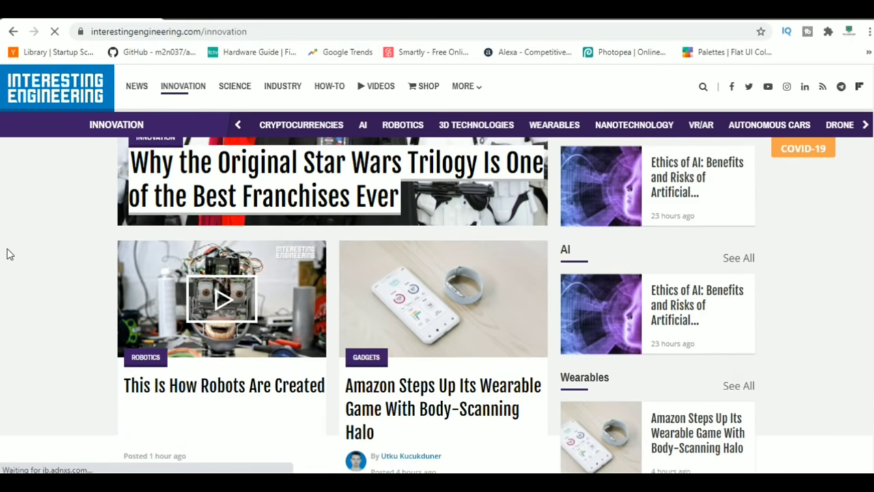
{"action": "scroll", "scroll_direction": "down", "scroll_amount": 3}
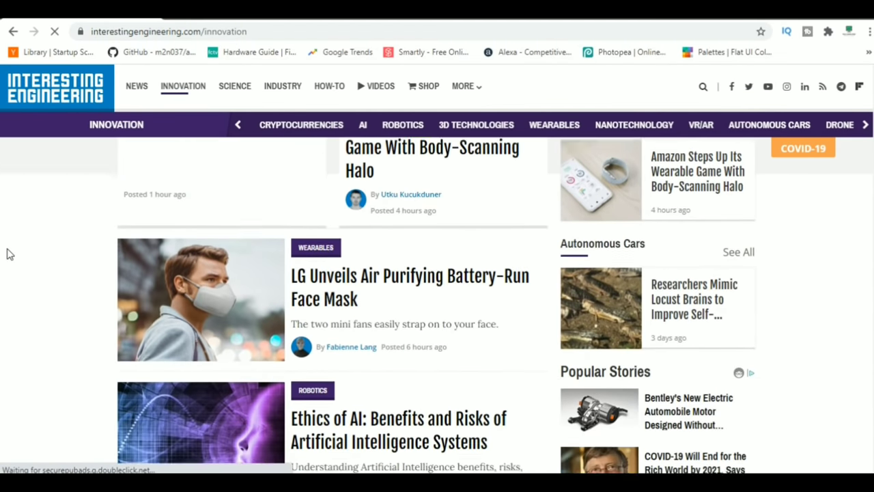
{"action": "scroll", "scroll_direction": "down", "scroll_amount": 3}
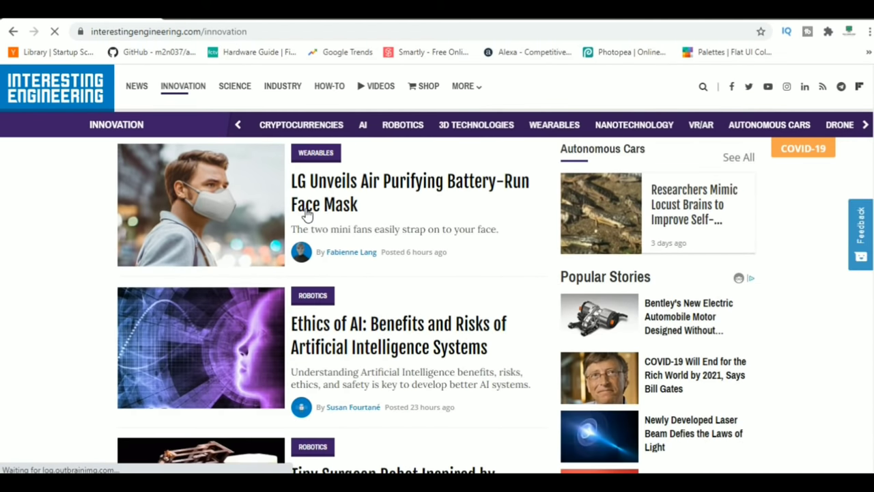
{"action": "left_click", "coordinate": [327, 203]}
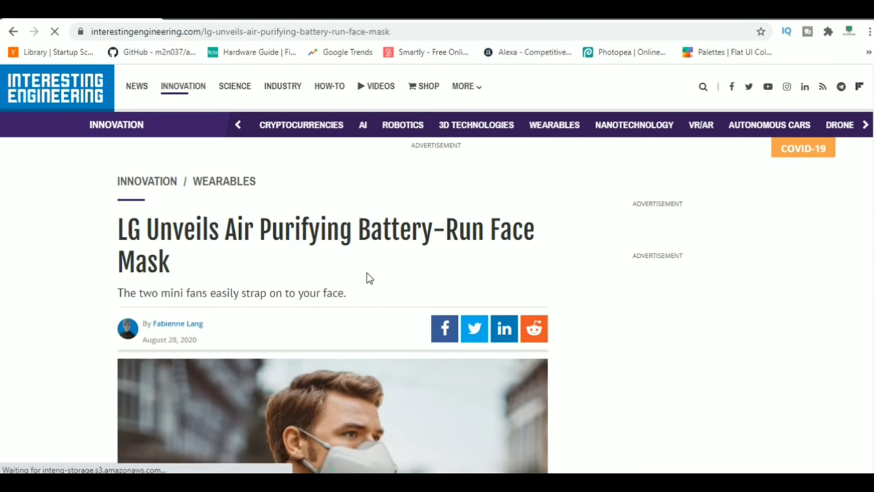
{"action": "scroll", "scroll_direction": "down", "scroll_amount": 3}
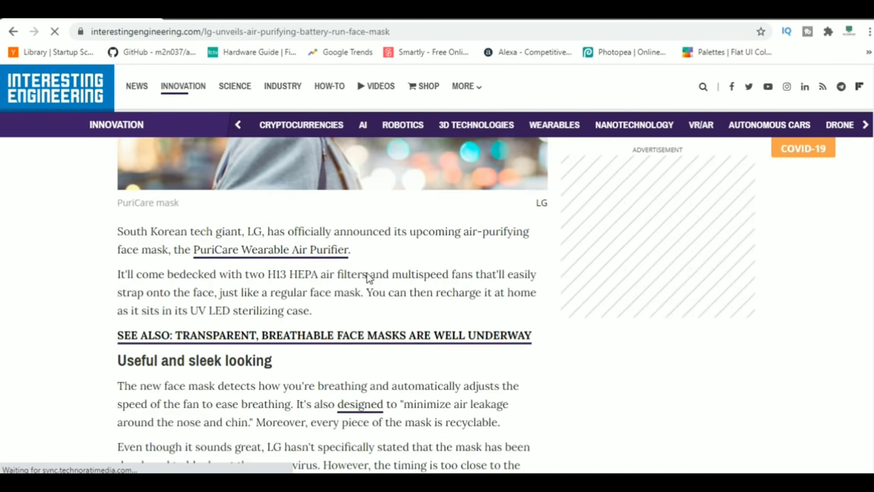
{"action": "scroll", "scroll_direction": "down", "scroll_amount": 3}
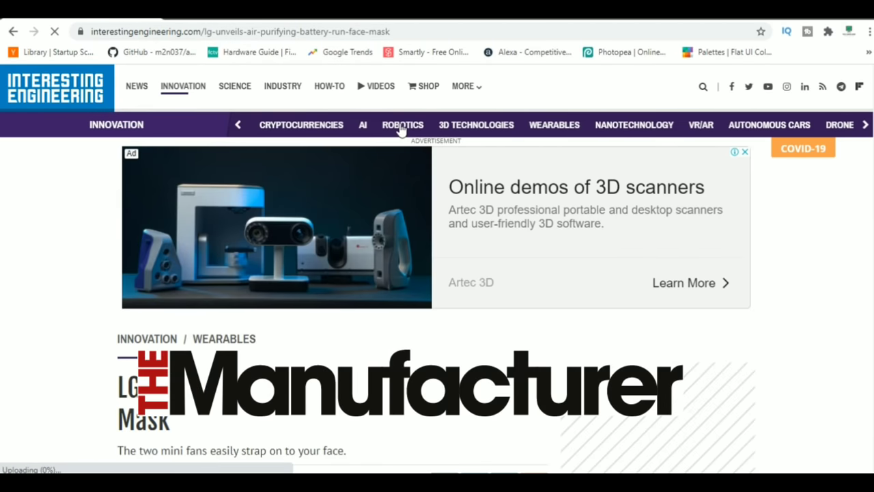
- Switch to Robotics and read the origami-inspired tiny surgeon robot article
{"action": "left_click", "coordinate": [402, 124]}
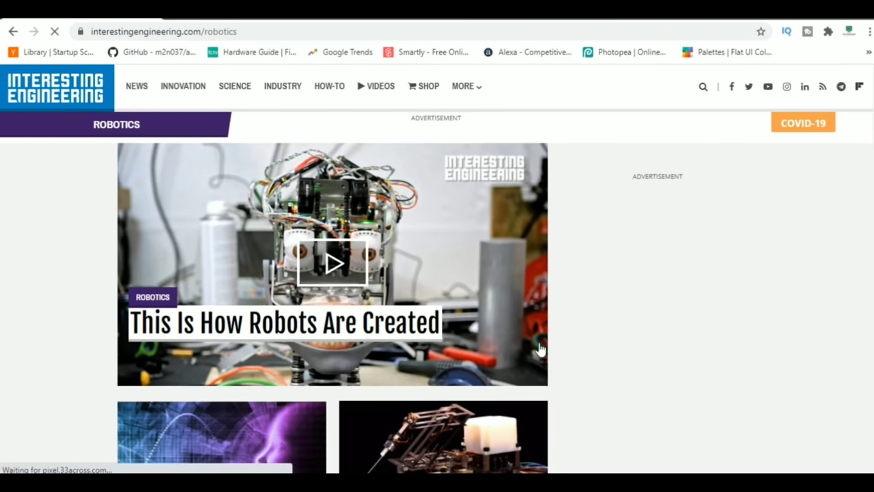
{"action": "scroll", "scroll_direction": "down", "scroll_amount": 3}
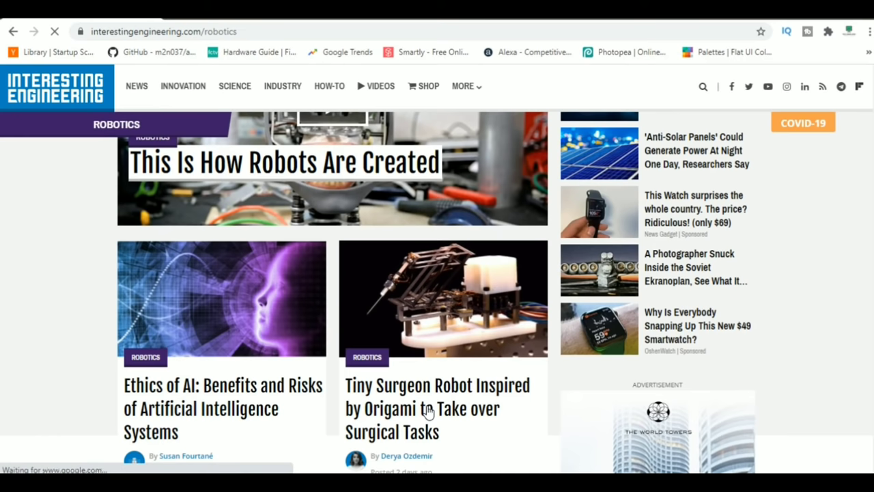
{"action": "left_click", "coordinate": [429, 410]}
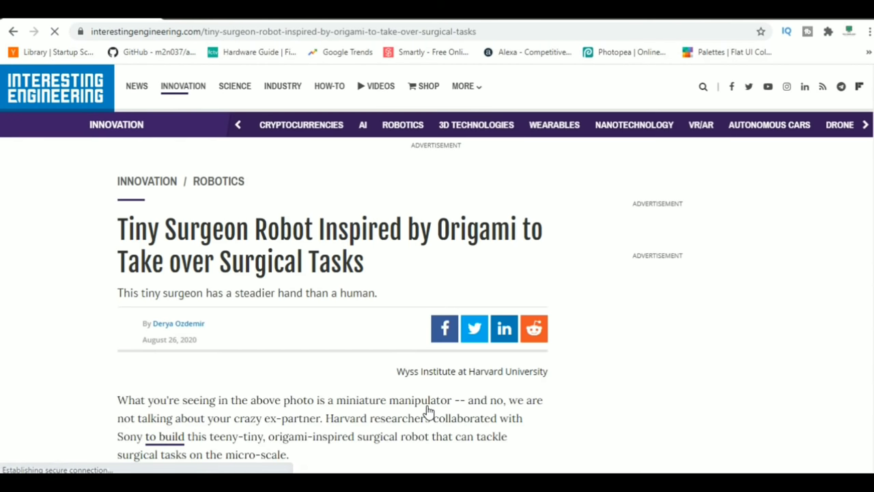
{"action": "scroll", "scroll_direction": "down", "scroll_amount": 3}
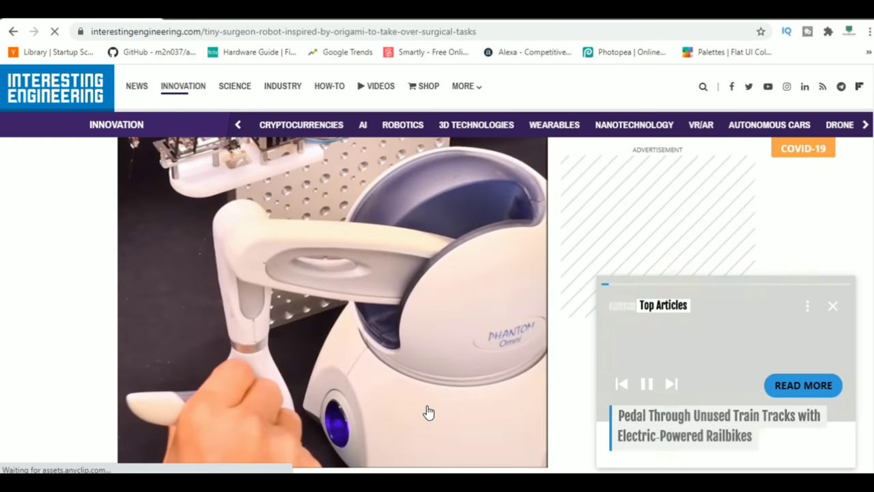
{"action": "scroll", "scroll_direction": "down", "scroll_amount": 3}
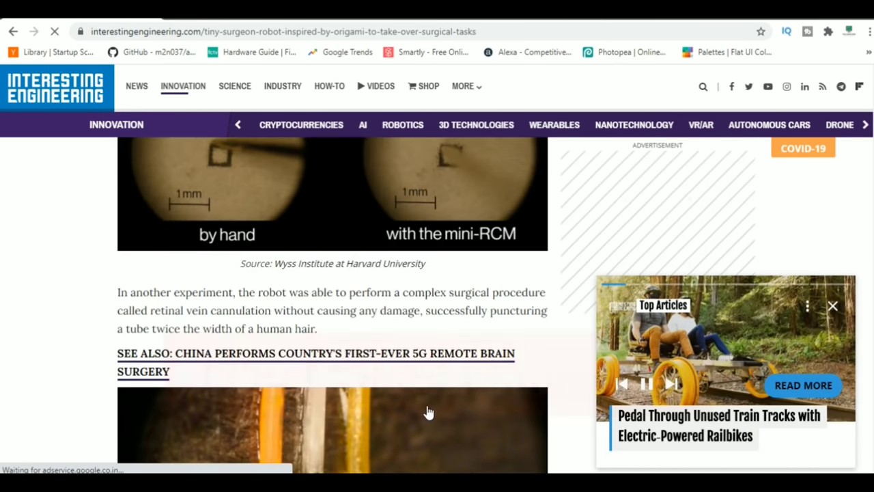